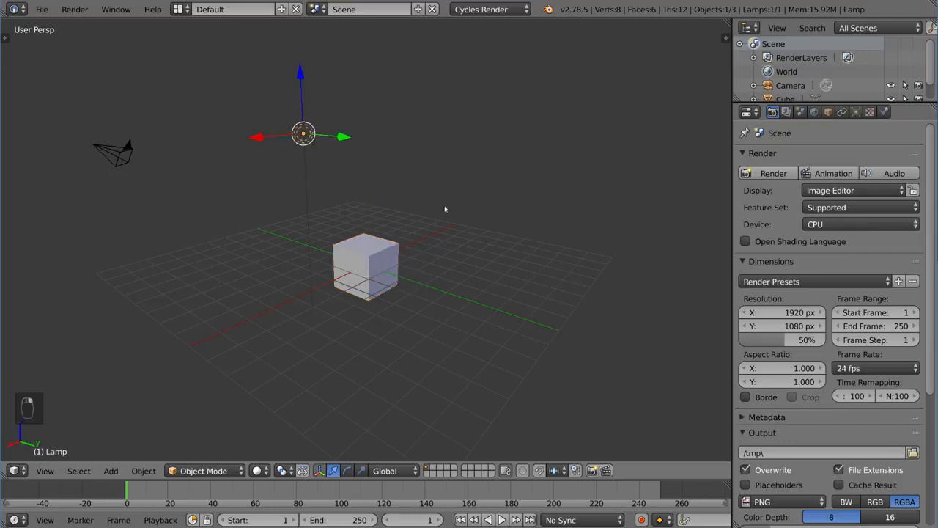
{"action": "mouse_move", "coordinate": [396, 155]}
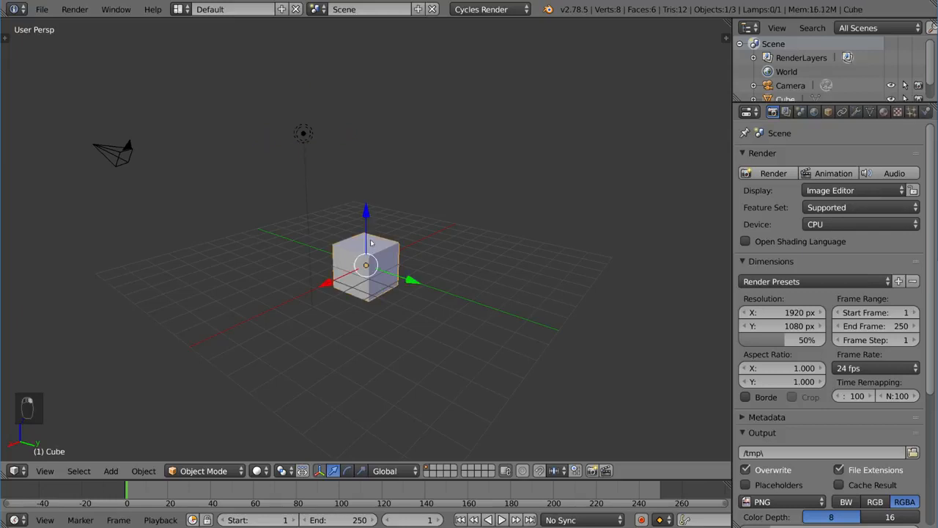
{"action": "mouse_move", "coordinate": [490, 243]}
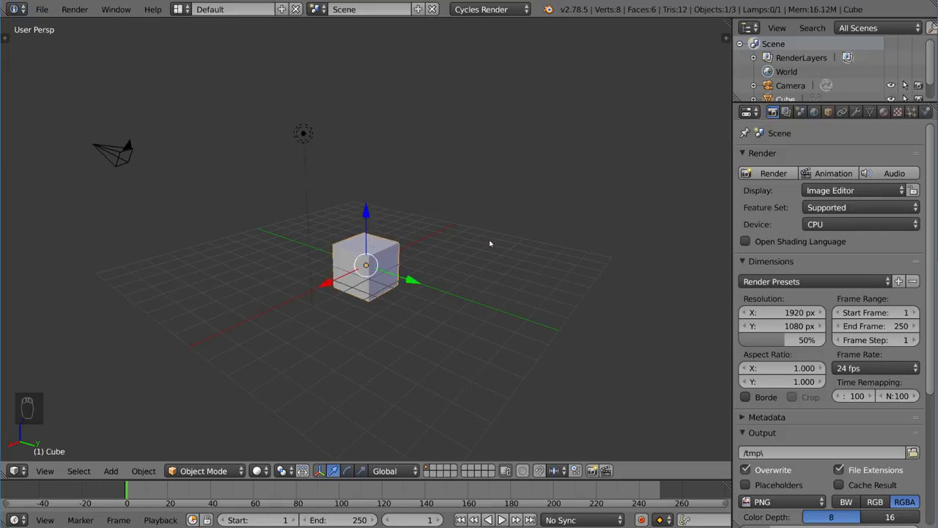
Give the cube an Emission surface shader and add a scaled-up plane mesh beneath it.
{"action": "left_click", "coordinate": [882, 112]}
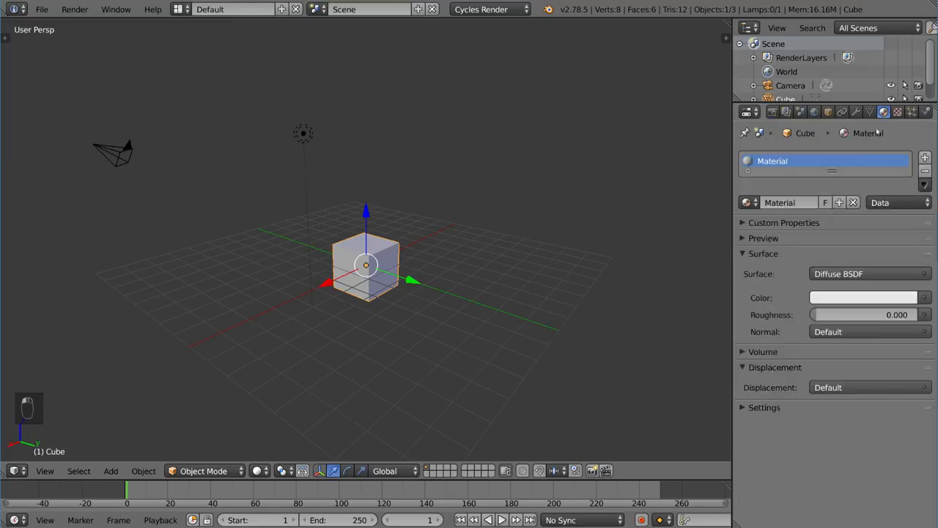
{"action": "left_click", "coordinate": [868, 274]}
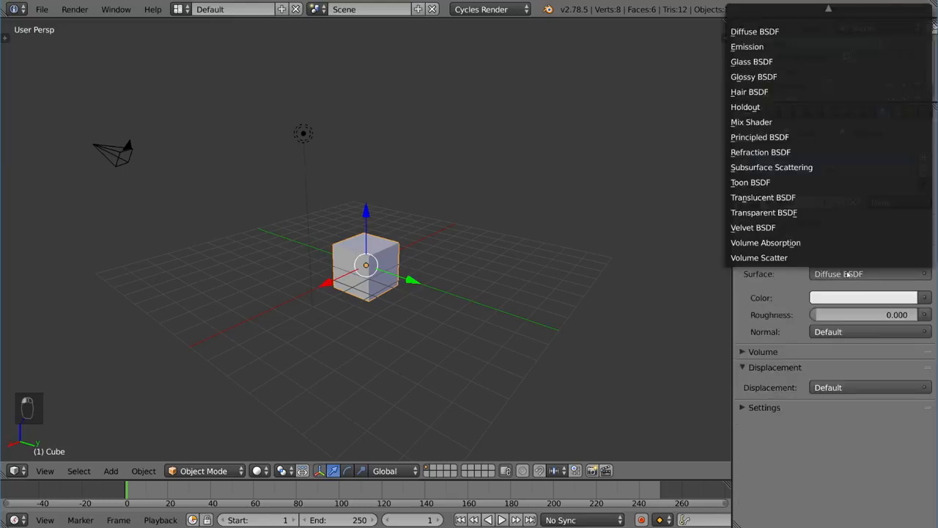
{"action": "left_click", "coordinate": [748, 45]}
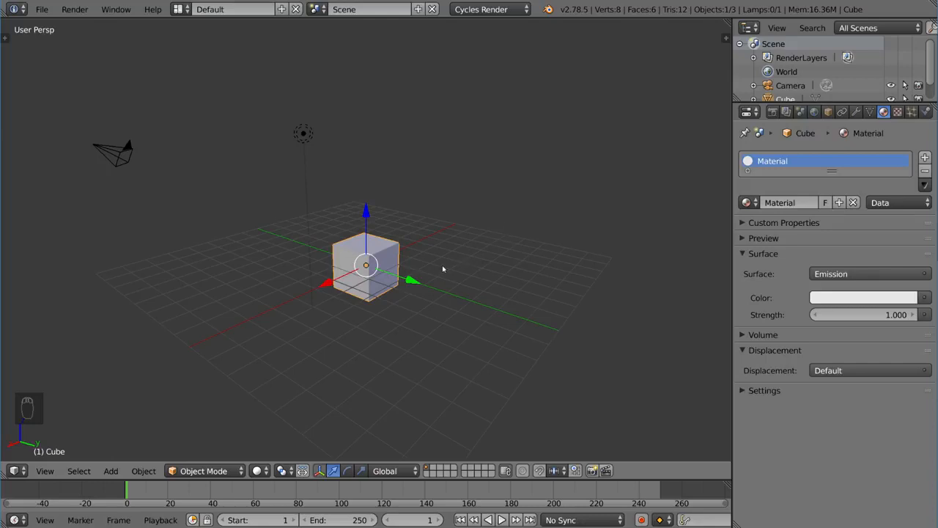
{"action": "key", "text": "shift+a"}
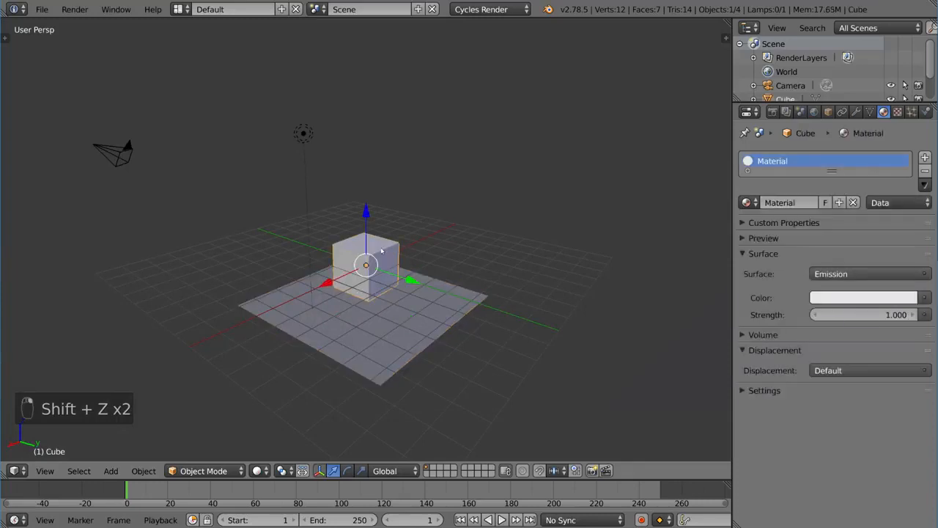
Select the lamp and show its settings: a Point light with Emission strength 100.
{"action": "key", "text": "shift+z"}
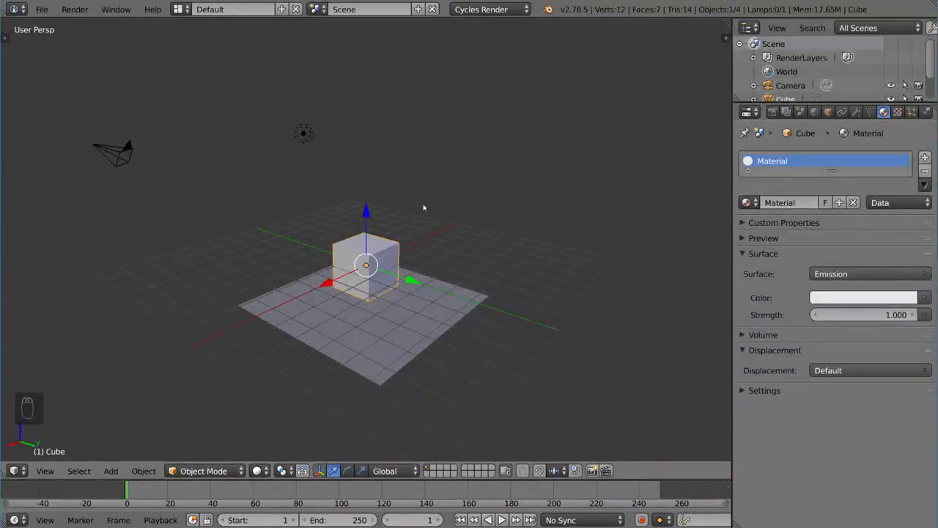
{"action": "mouse_move", "coordinate": [407, 205]}
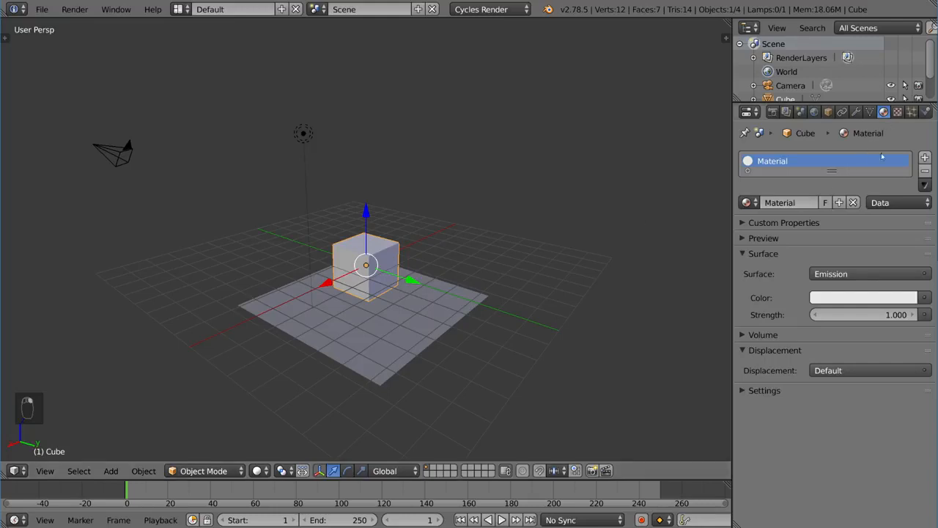
{"action": "left_click", "coordinate": [868, 274]}
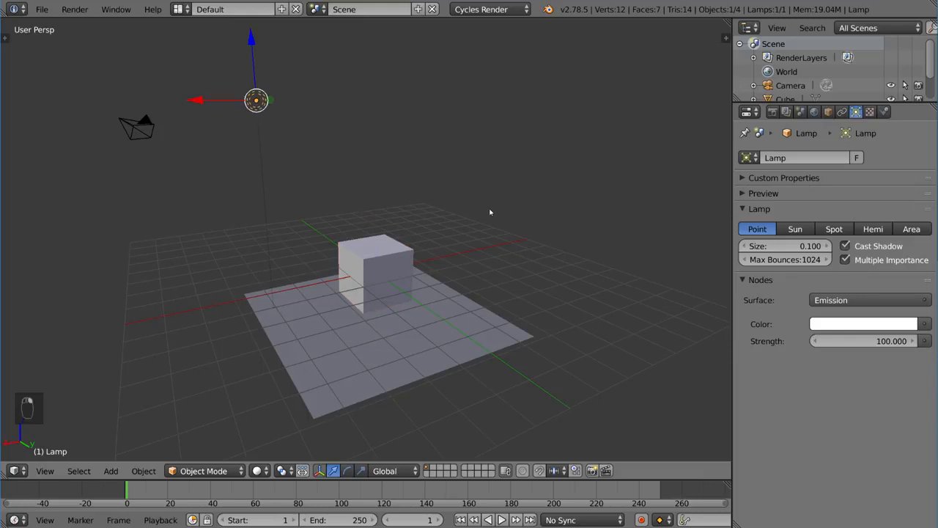
Lower the point lamp toward the cube, checking the Cycles rendered preview as it moves.
{"action": "key", "text": "shift+z"}
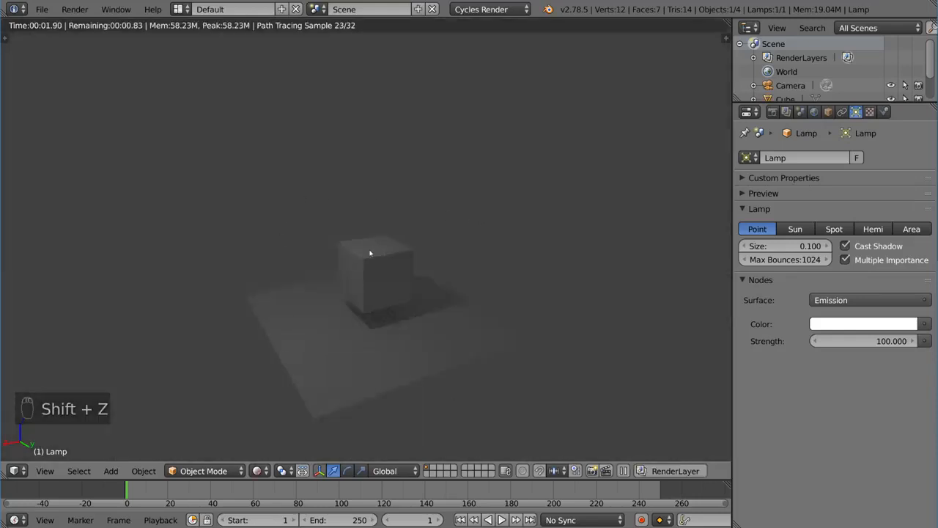
{"action": "key", "text": "shift+z"}
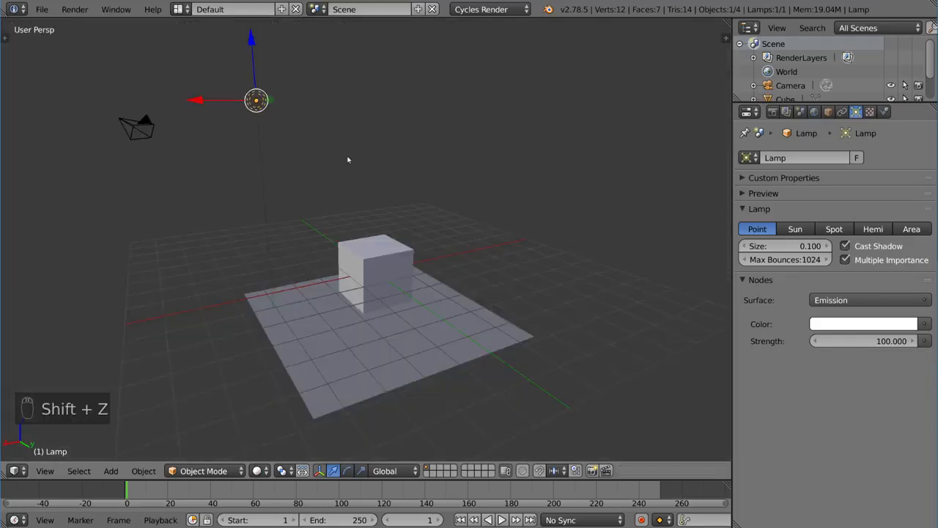
{"action": "key", "text": "shift+z"}
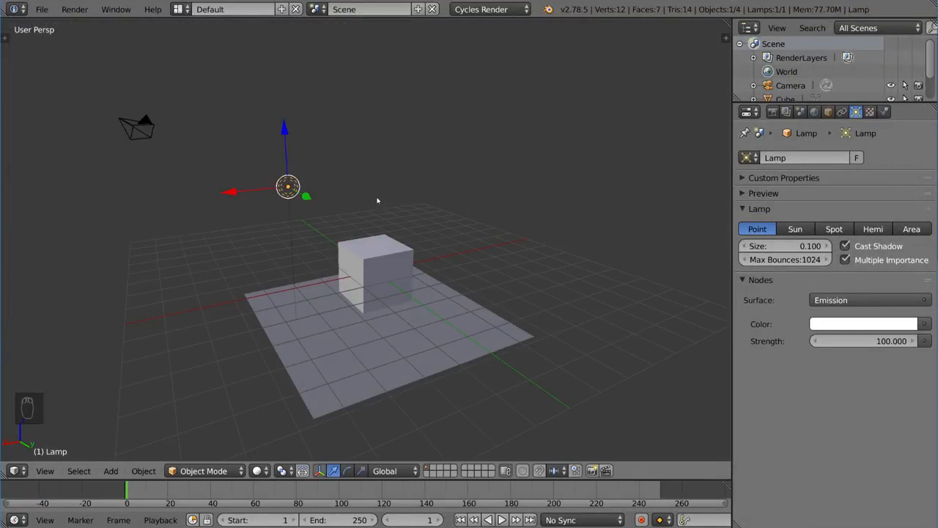
{"action": "key", "text": "shift+z"}
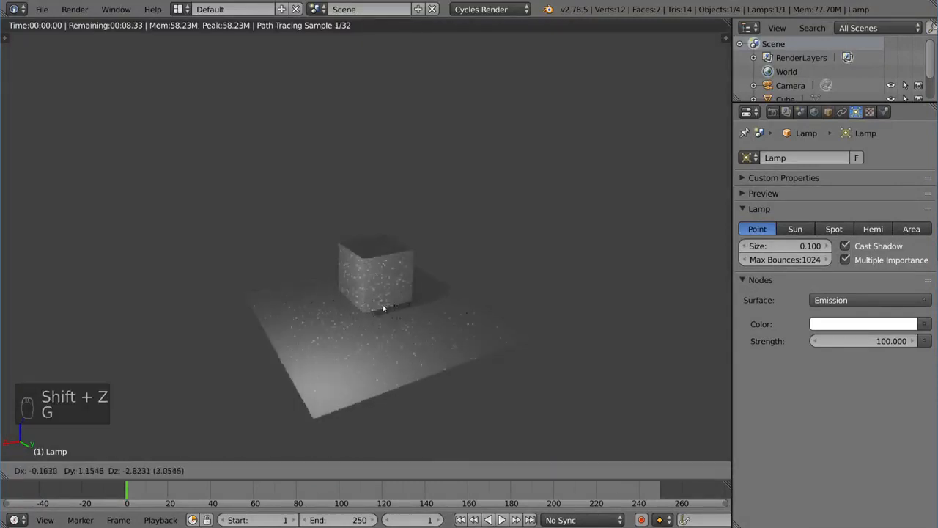
{"action": "key", "text": "shift+z"}
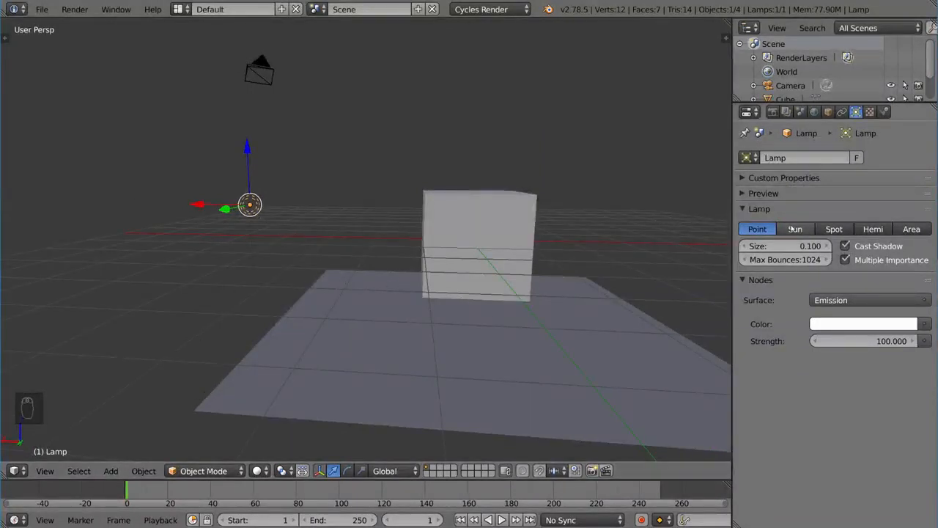
Turn the lamp into a Sun light at strength 1 and check its lighting in the rendered preview.
{"action": "left_click", "coordinate": [794, 229]}
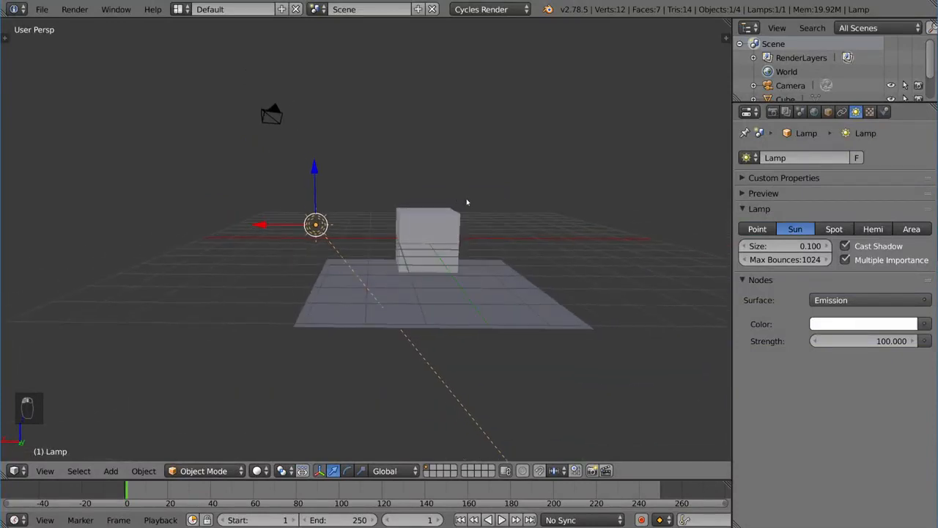
{"action": "mouse_move", "coordinate": [461, 200]}
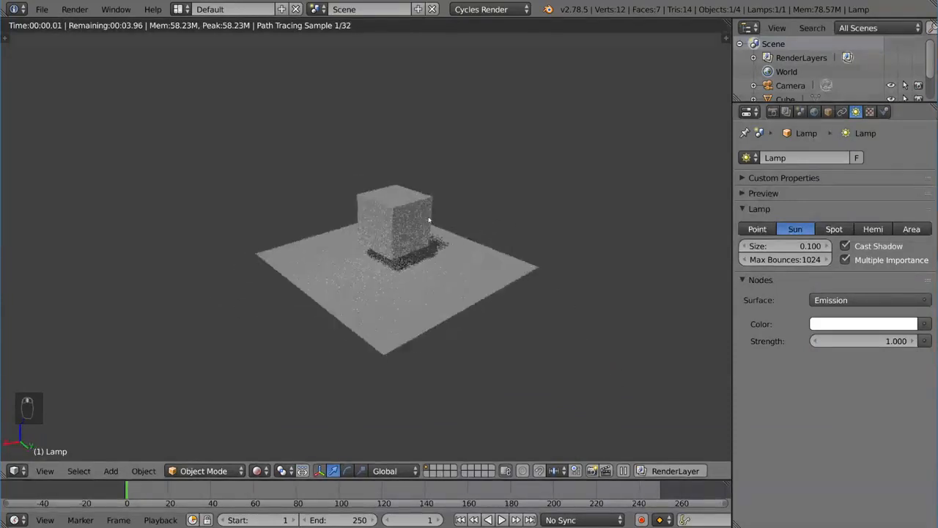
{"action": "key", "text": "shift+z"}
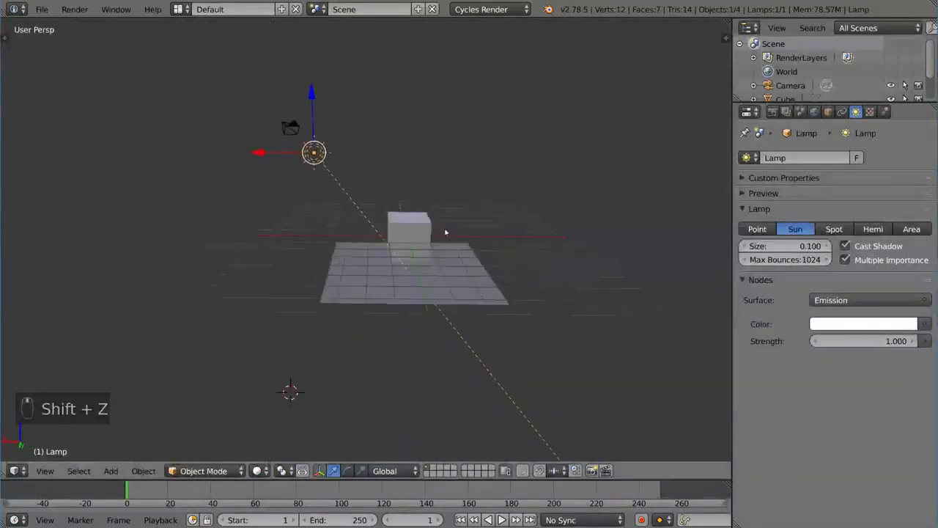
{"action": "key", "text": "shift+z"}
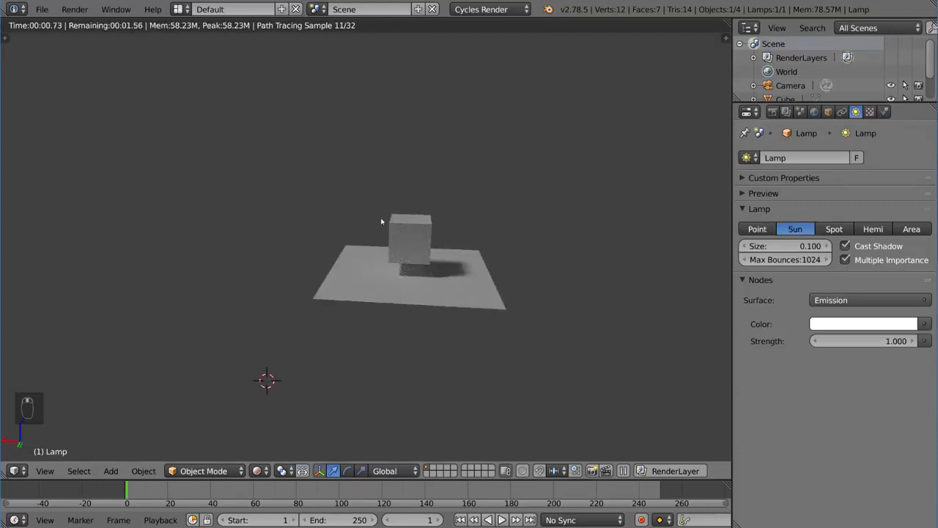
{"action": "key", "text": "shift+z"}
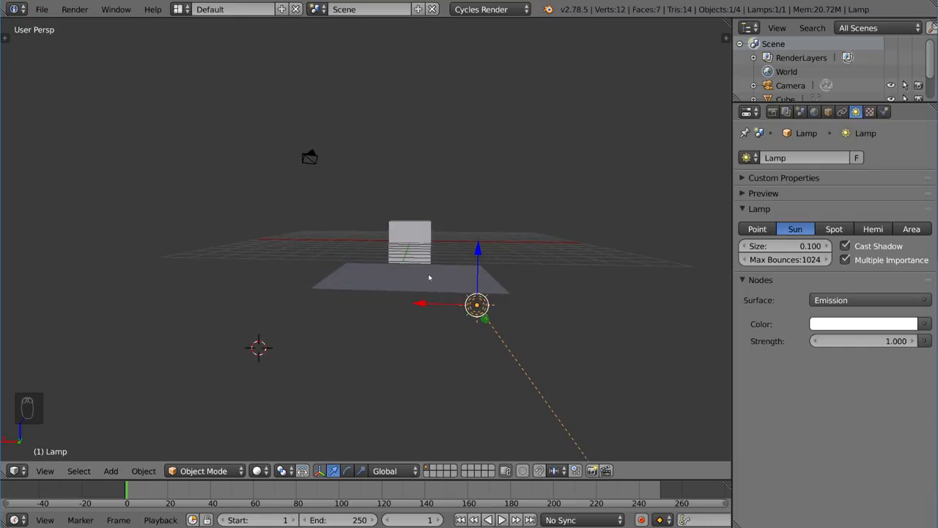
Move the sun lamp to new positions above the cube, checking its shadow on the plane.
{"action": "key", "text": "shift+z"}
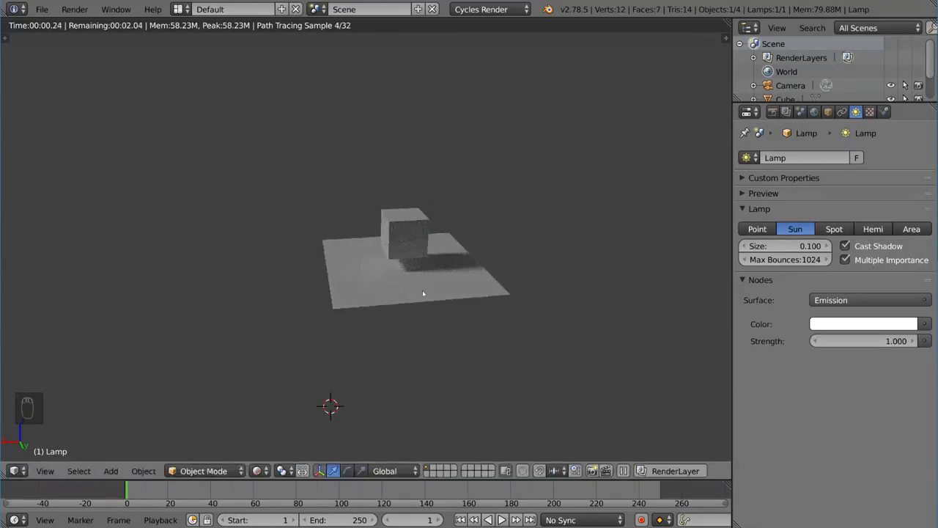
{"action": "key", "text": "shift+z"}
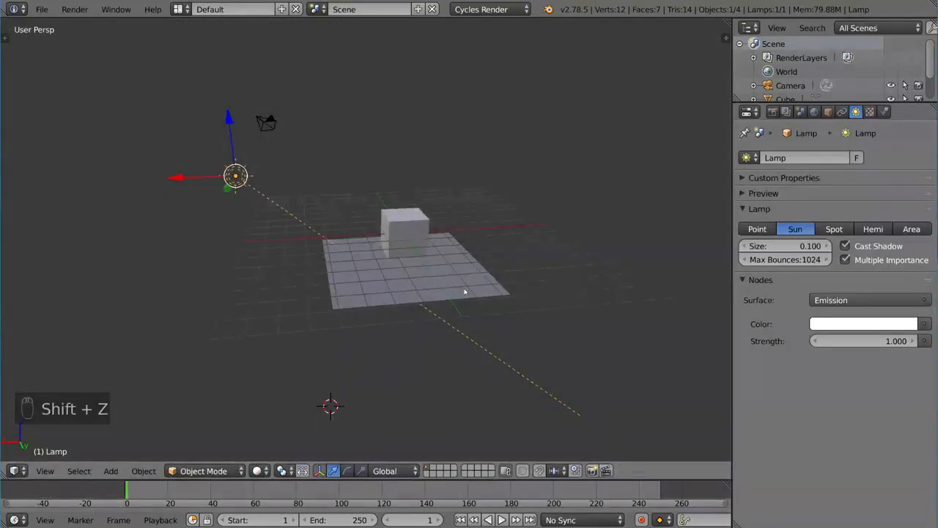
{"action": "key", "text": "shift+z"}
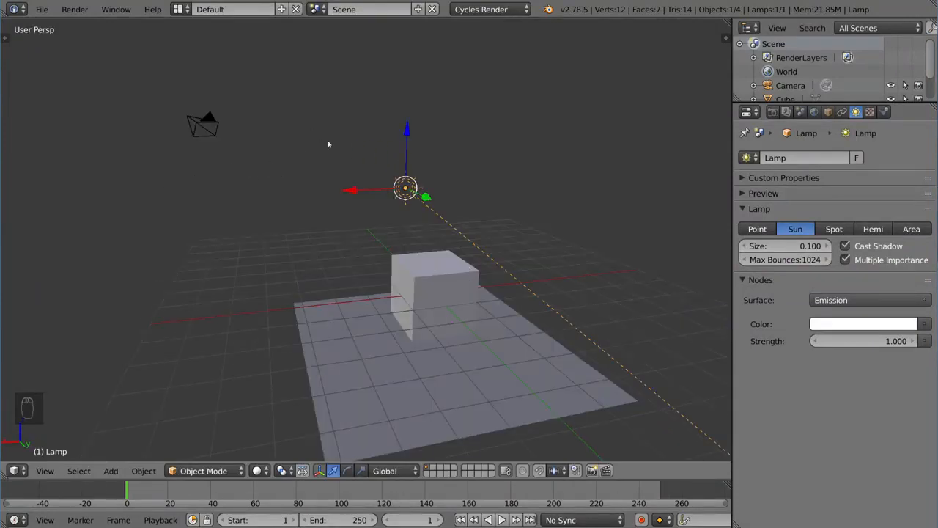
{"action": "mouse_move", "coordinate": [487, 303]}
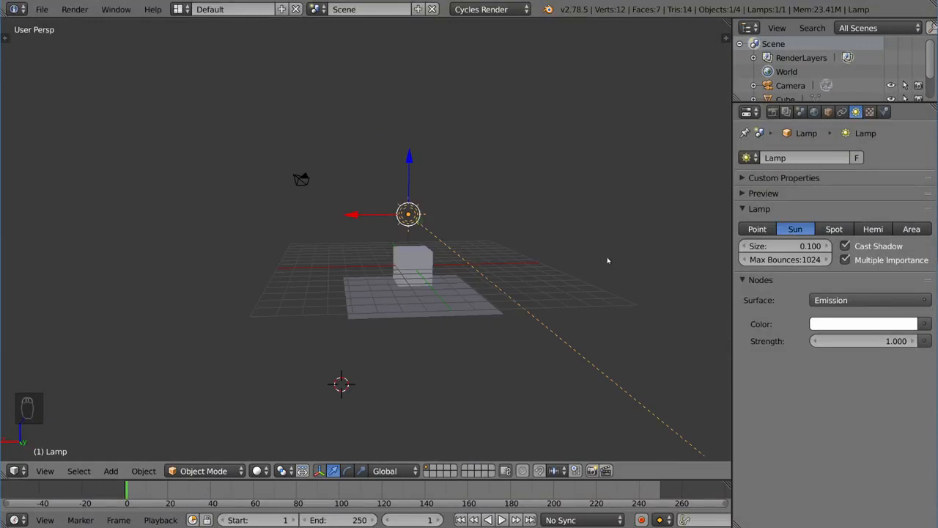
Make the lamp a Spot light at strength 100 with a 75° cone and check the rendered pool of light.
{"action": "left_click", "coordinate": [834, 228]}
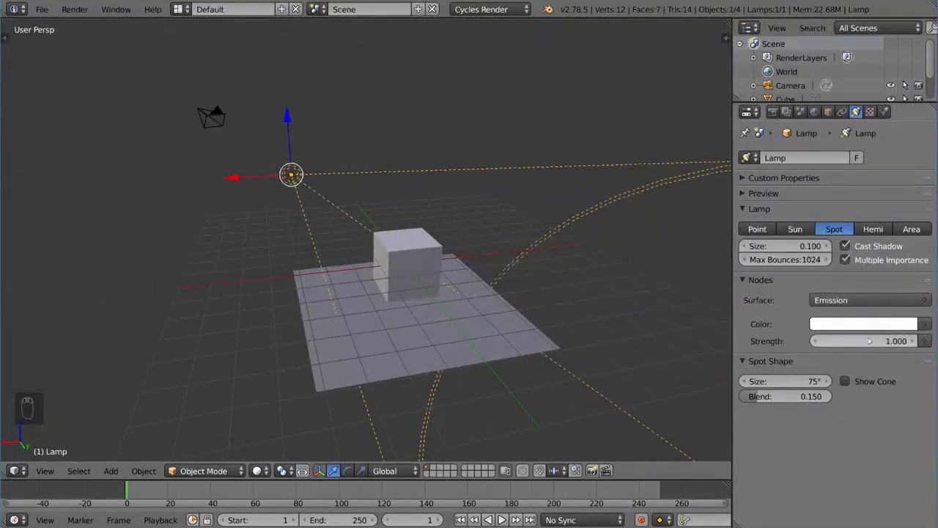
{"action": "key", "text": "shift+z"}
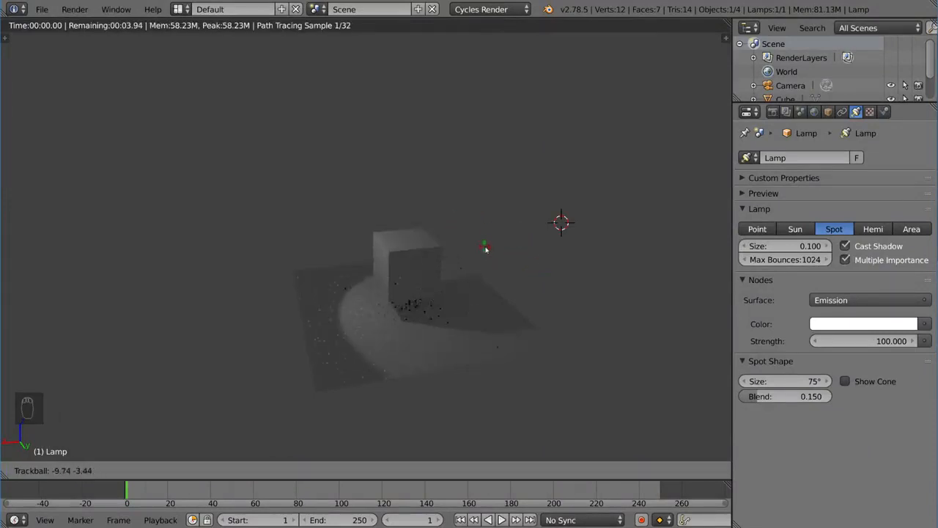
{"action": "key", "text": "shift+z"}
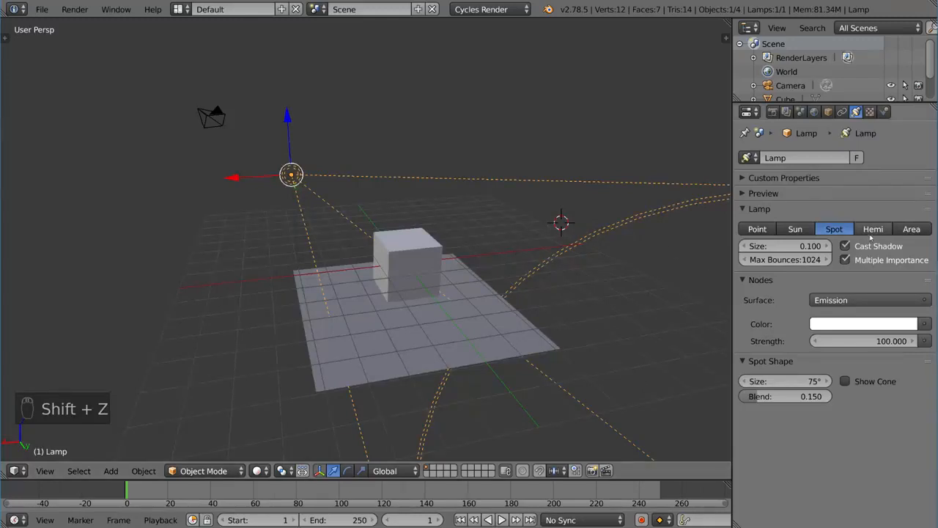
Try the lamp as a Hemi light in the render, then make it a rectangular Area light of size 0.1.
{"action": "left_click", "coordinate": [874, 228]}
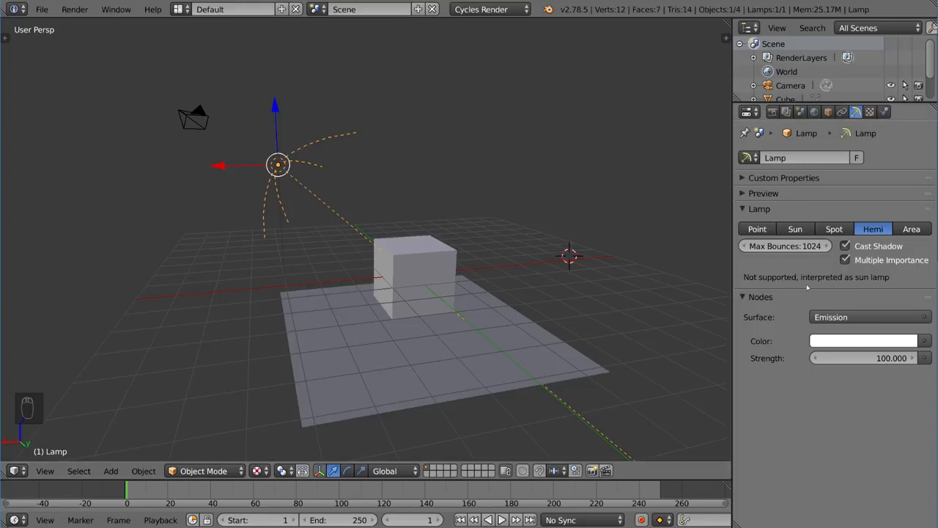
{"action": "key", "text": "shift+z"}
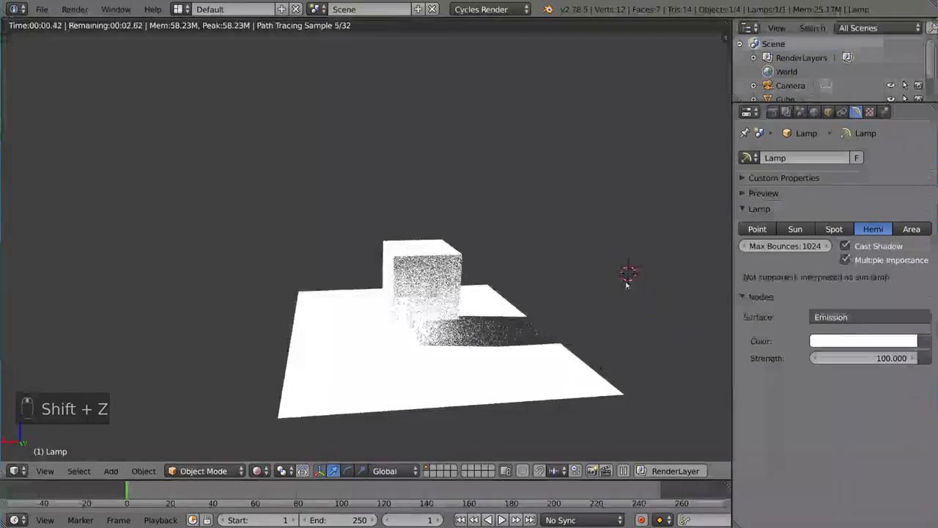
{"action": "left_click", "coordinate": [912, 229]}
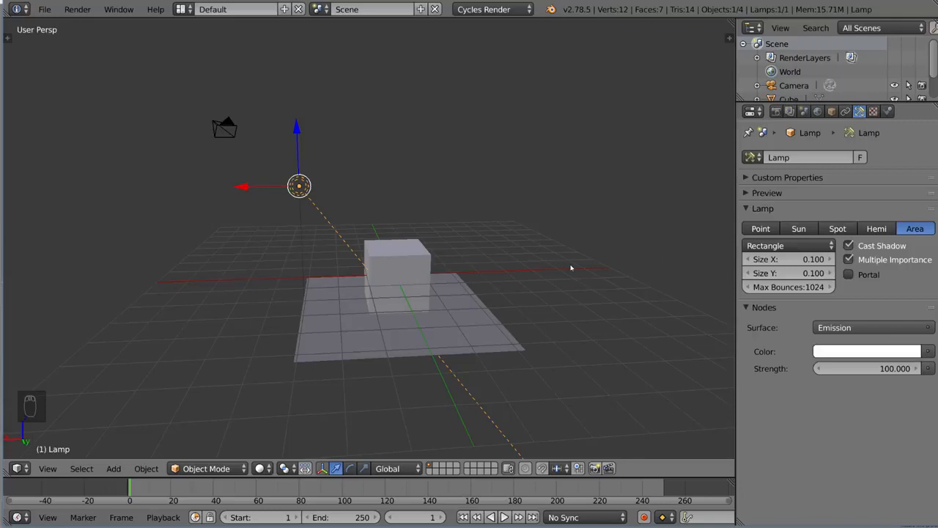
Place the area lamp against the cube's side, briefly comparing a narrow 21.7° spot cone.
{"action": "key", "text": "shift+z"}
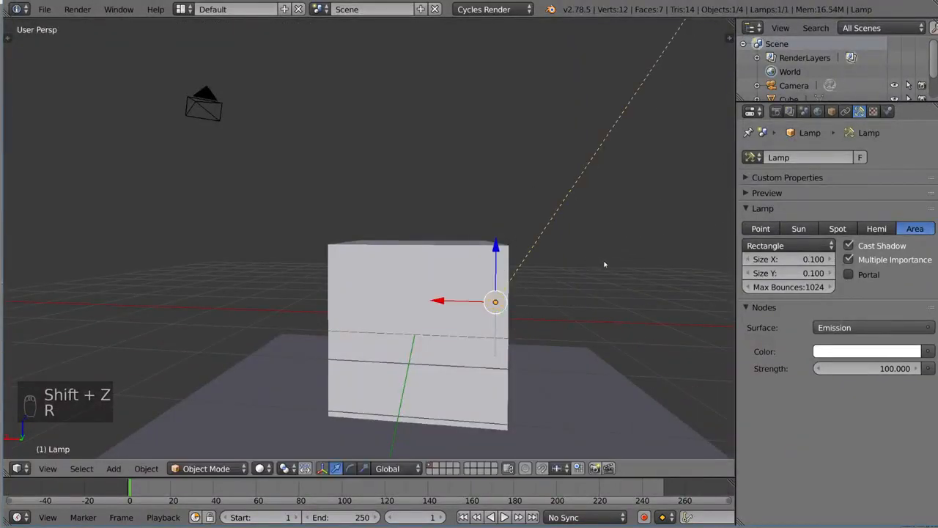
{"action": "left_click", "coordinate": [837, 228]}
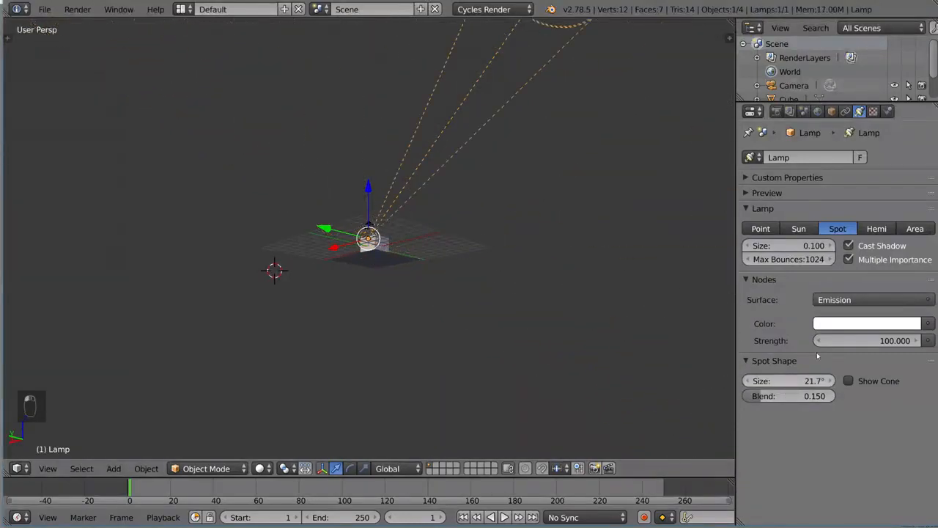
{"action": "left_click", "coordinate": [915, 229]}
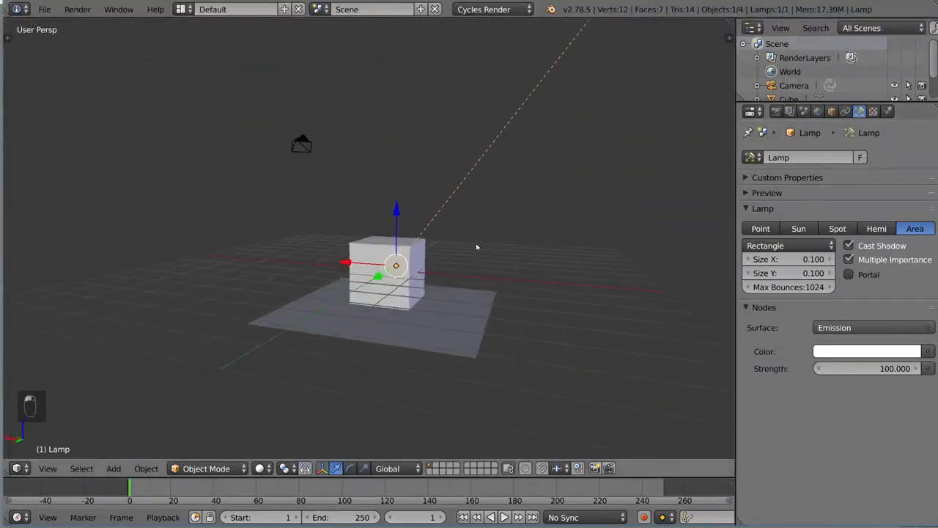